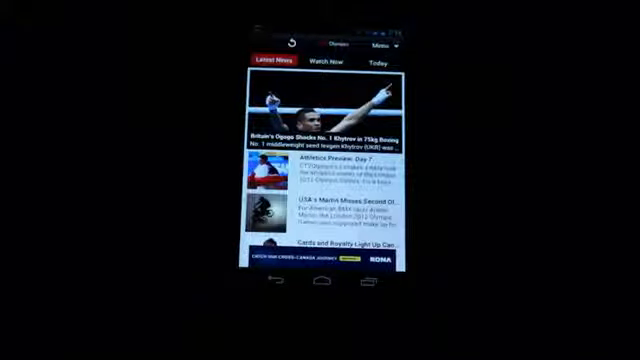
Step: List the Viewers' Guide by sport and browse Boxing's finished rounds offered as replays
left_click(332, 64)
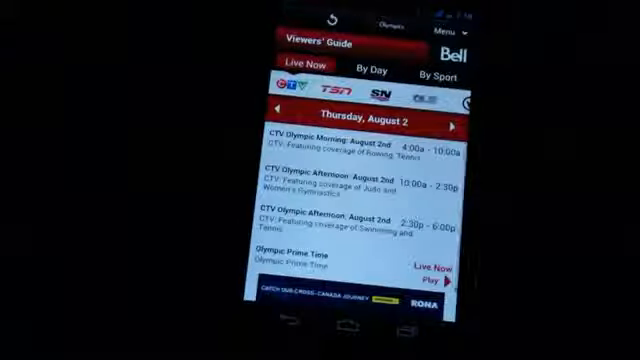
left_click(436, 72)
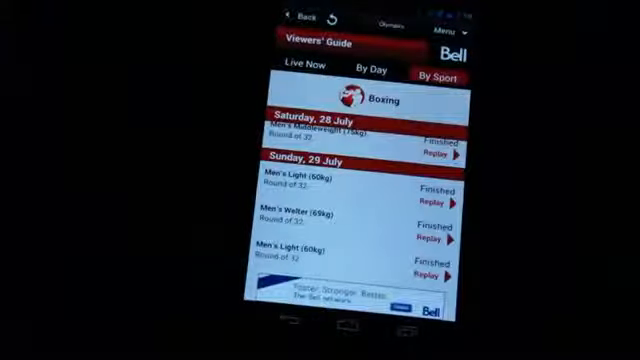
scroll("down", 3)
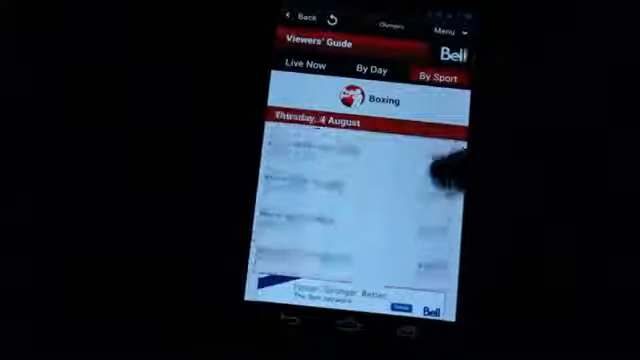